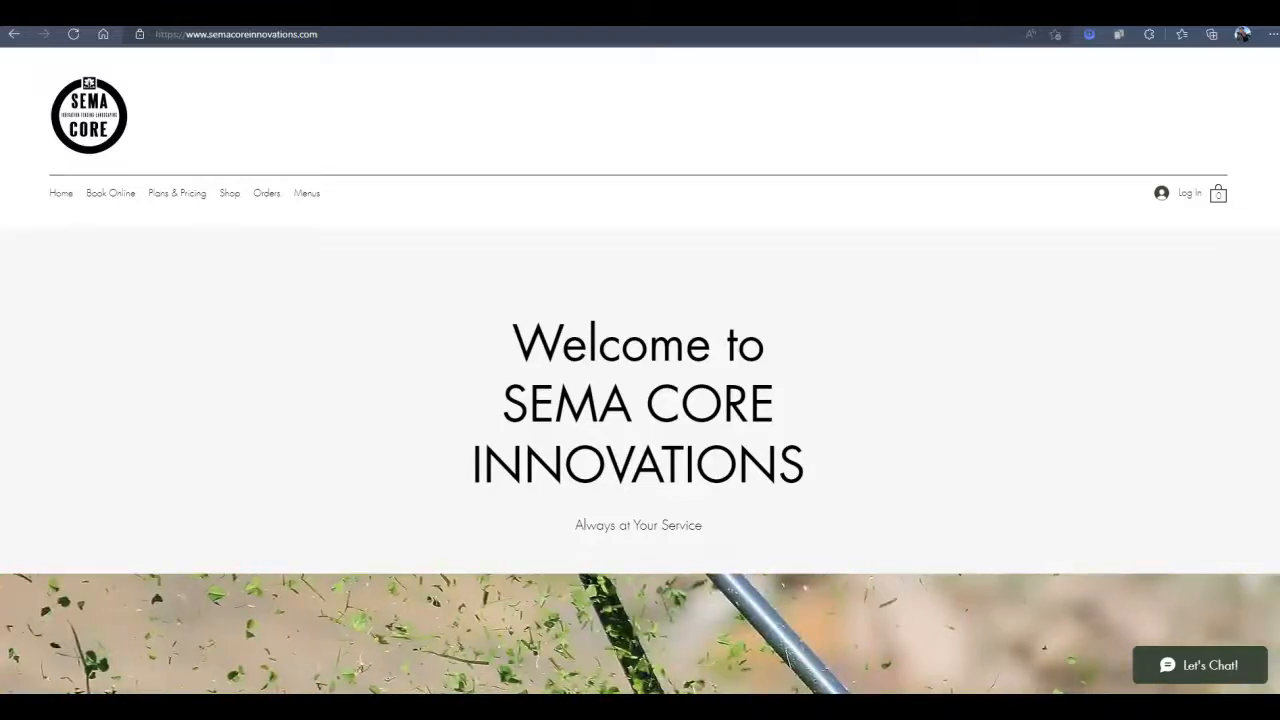
- Scroll the SEMA CORE site, then open the Book Online services page
scroll(down, 3)
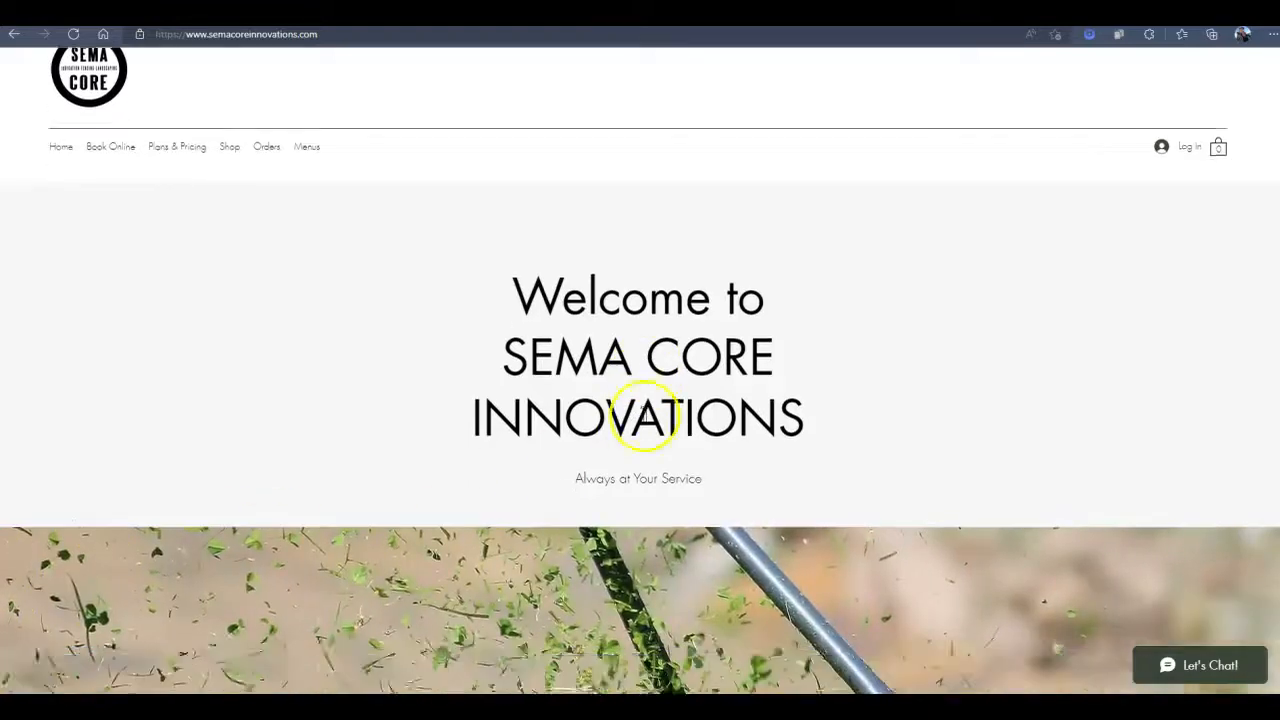
scroll(down, 3)
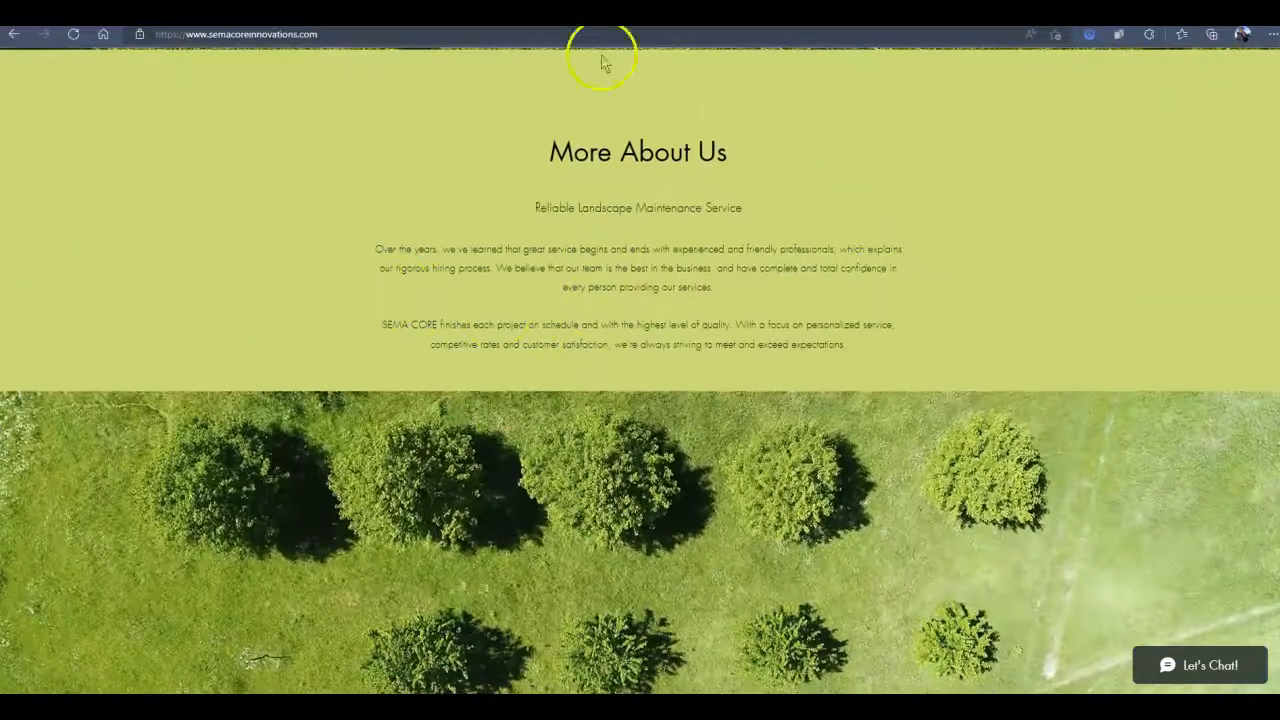
scroll(down, 3)
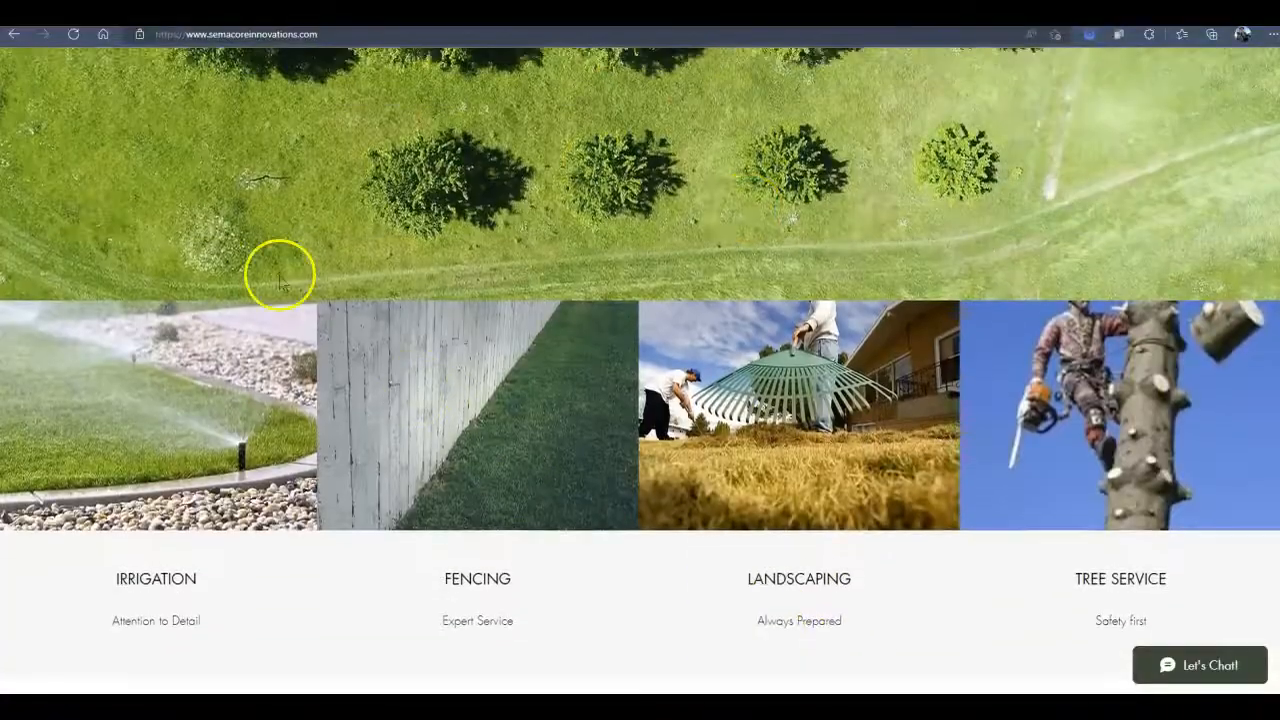
scroll(down, 3)
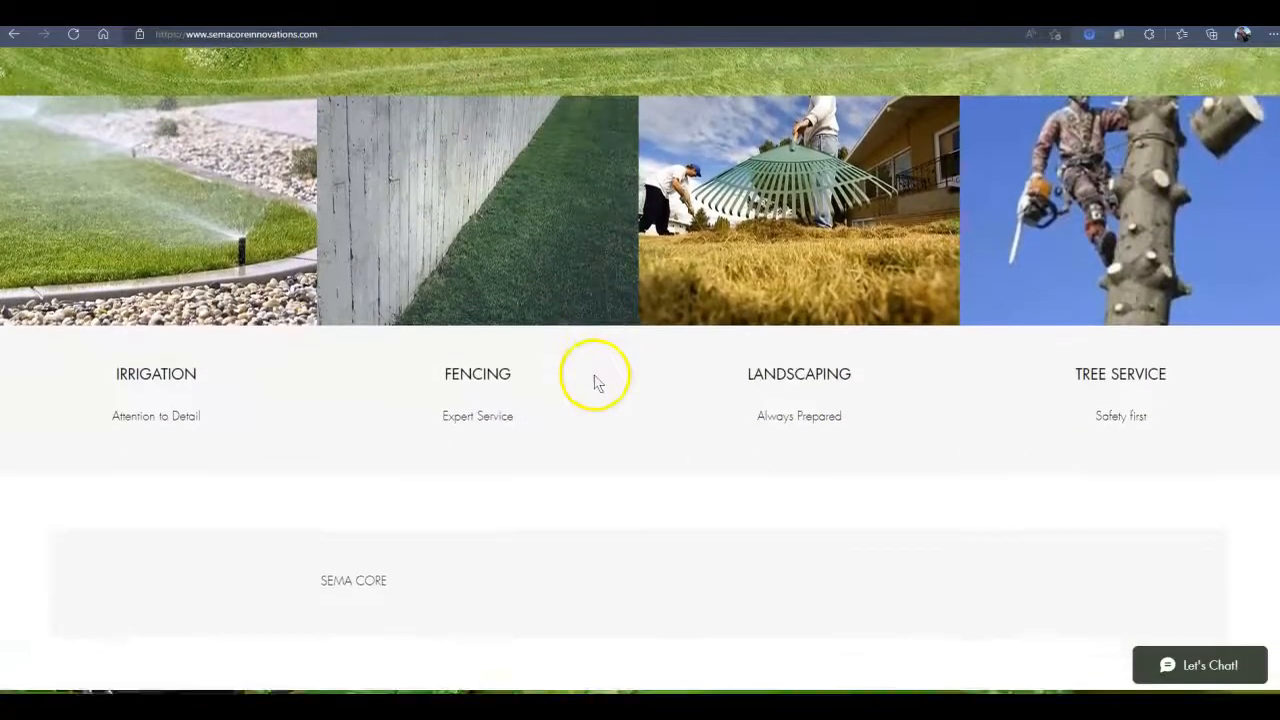
scroll(down, 3)
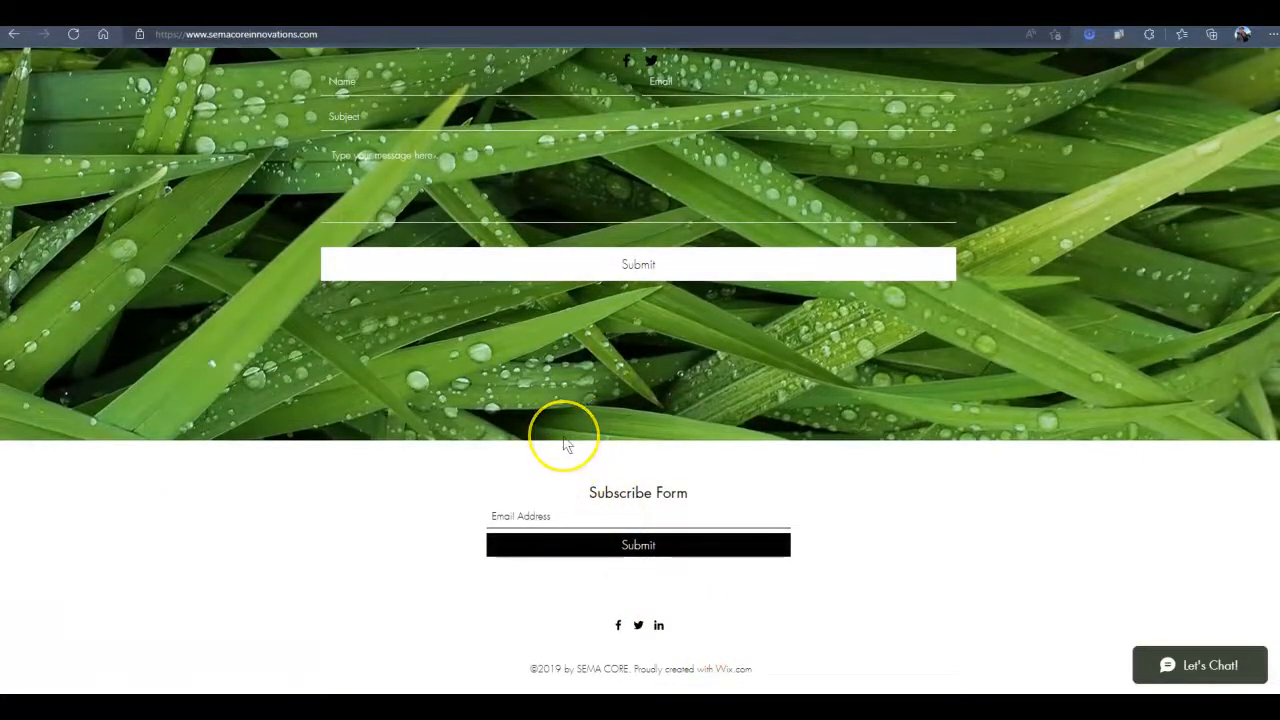
mouse_move(548, 405)
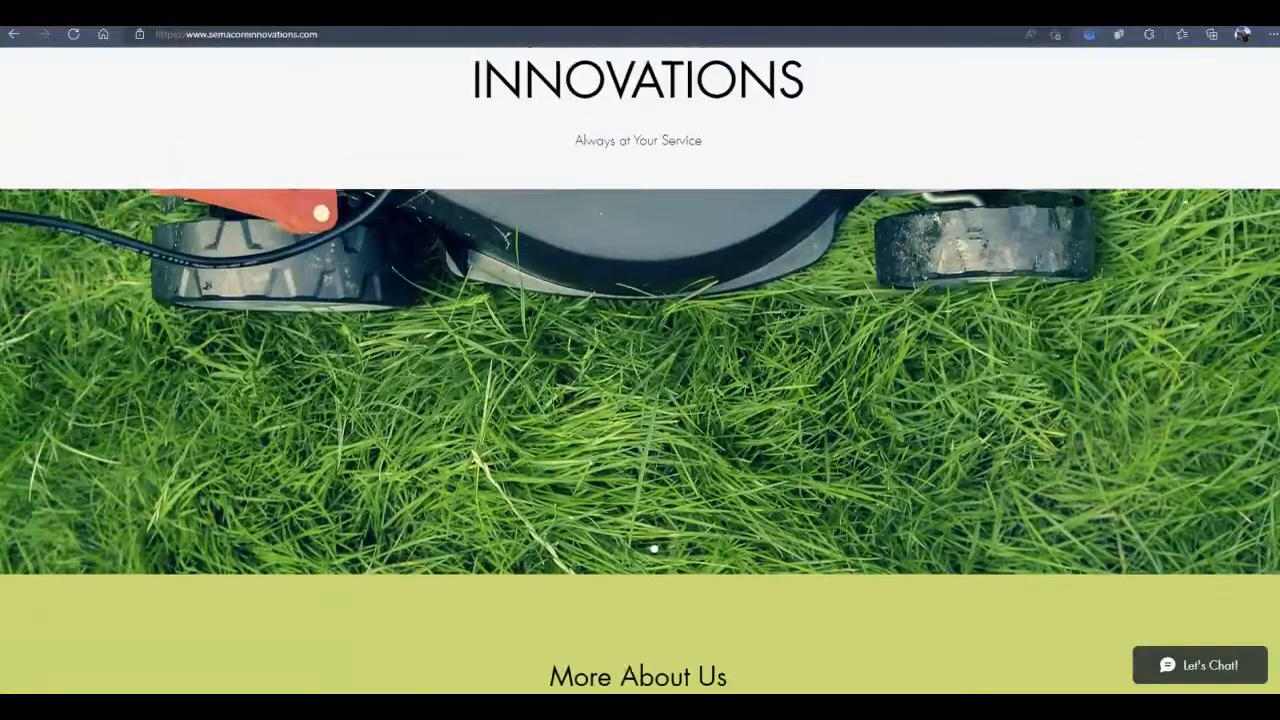
scroll(up, 3)
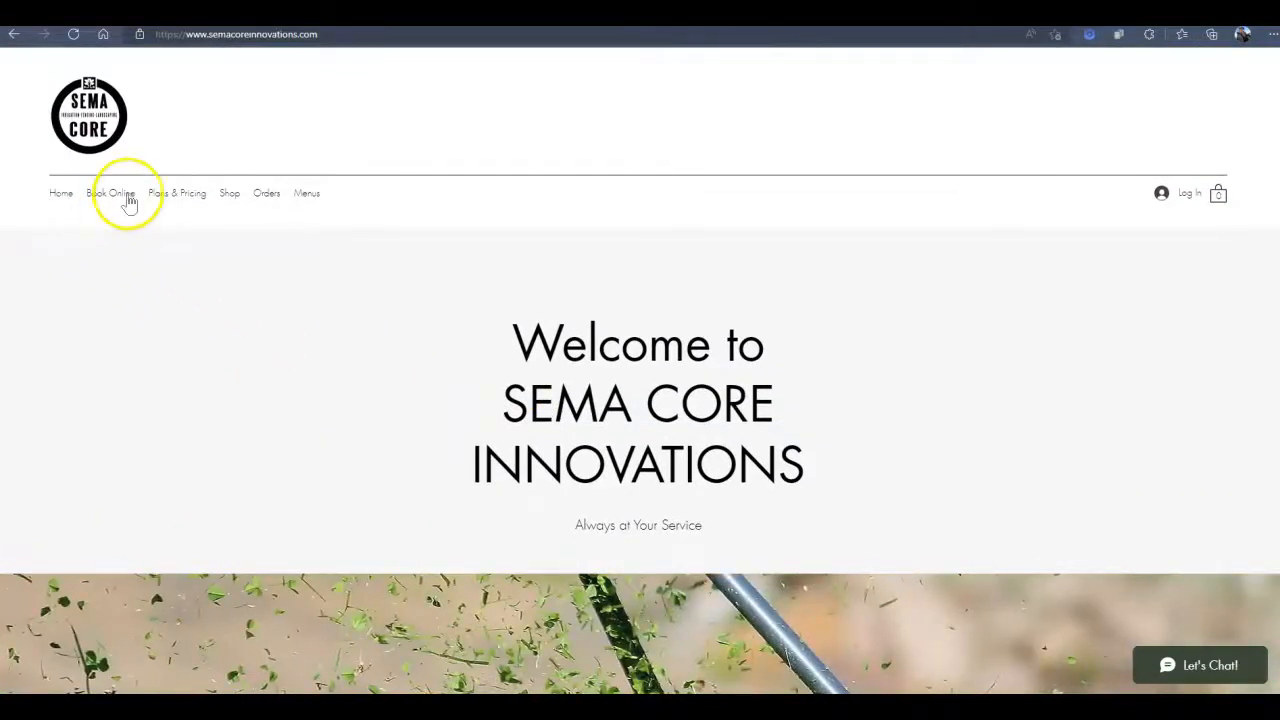
click(111, 193)
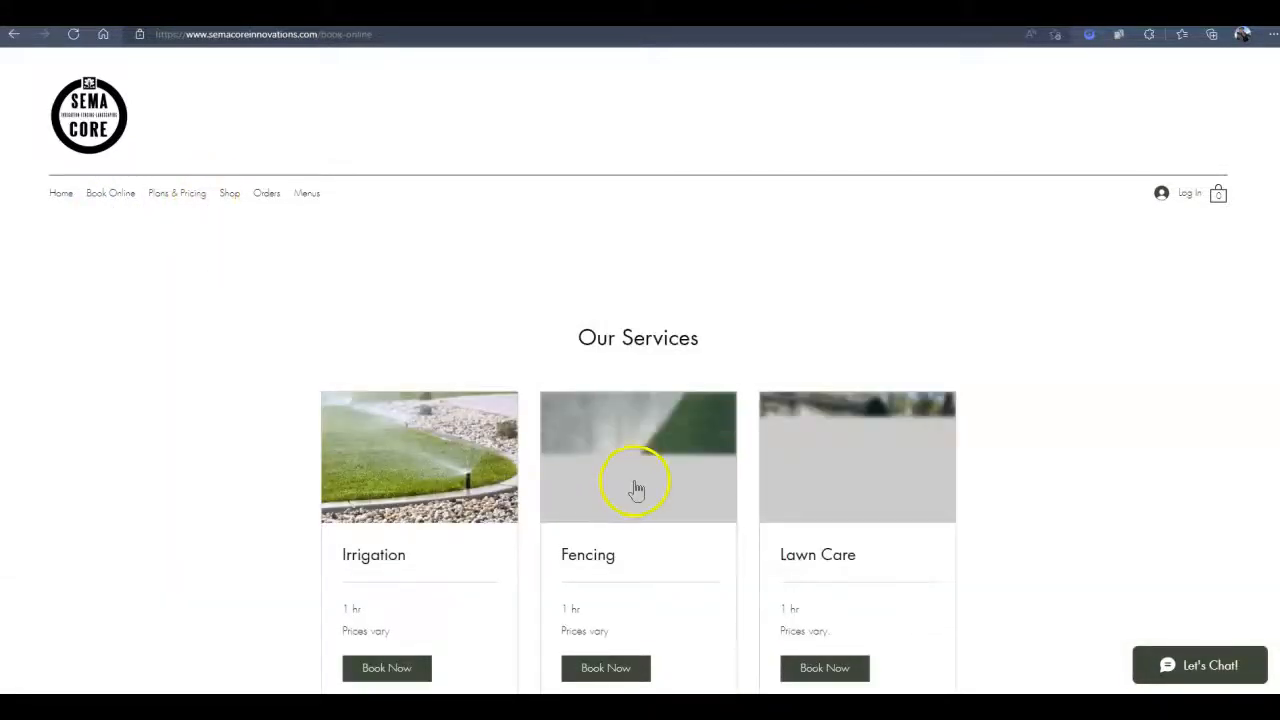
- Visit the empty Plans & Pricing page, then the empty Shop page
scroll(down, 3)
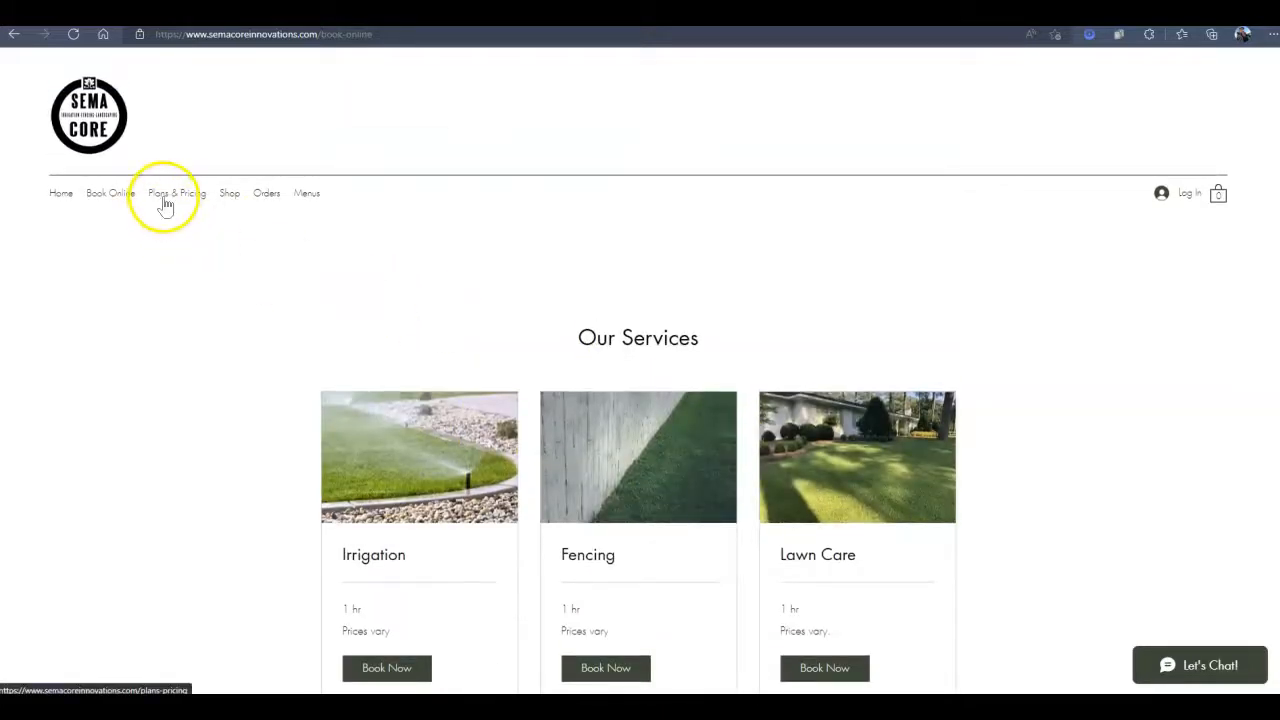
click(164, 193)
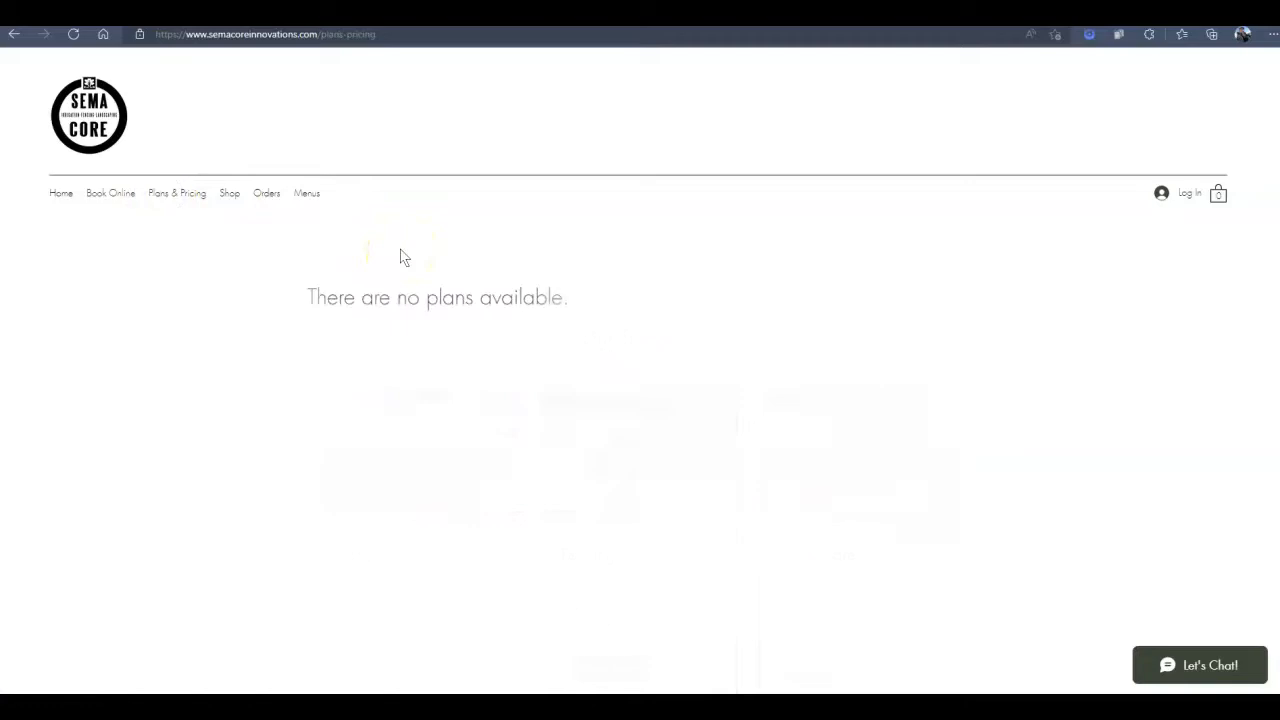
click(229, 193)
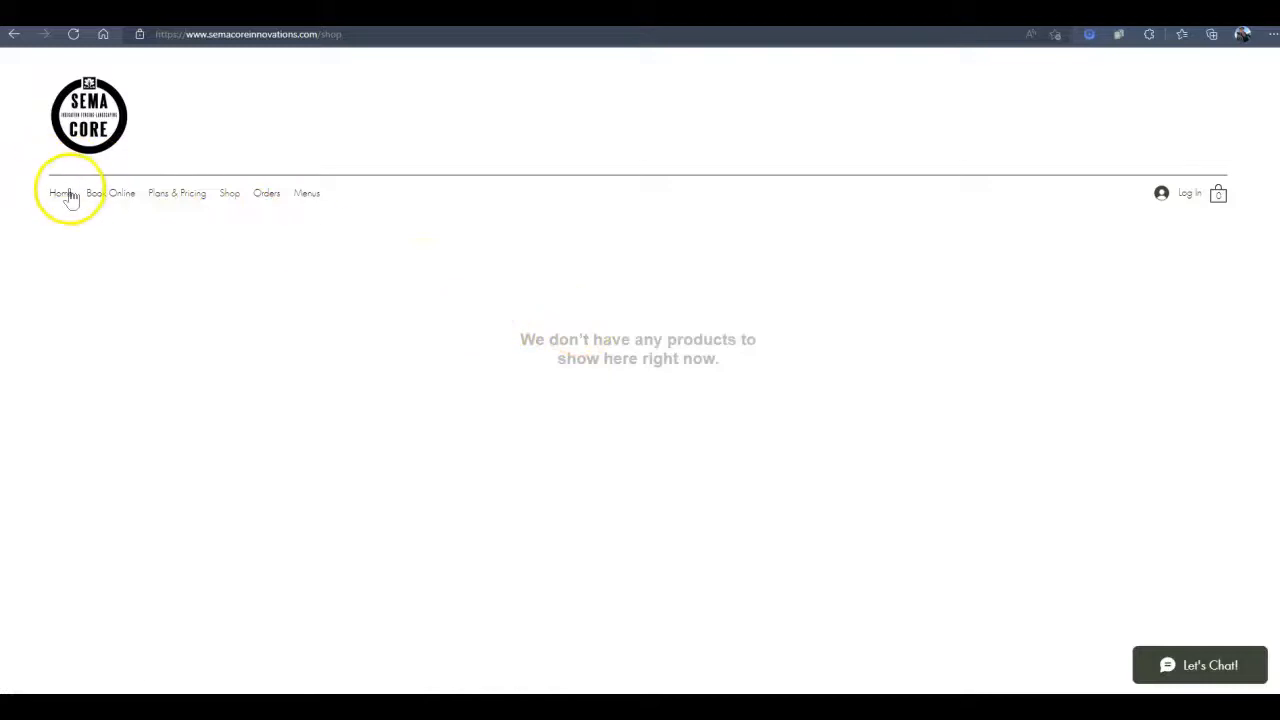
- Return Home and scroll past the welcome banner and service tiles to More About Us
click(60, 193)
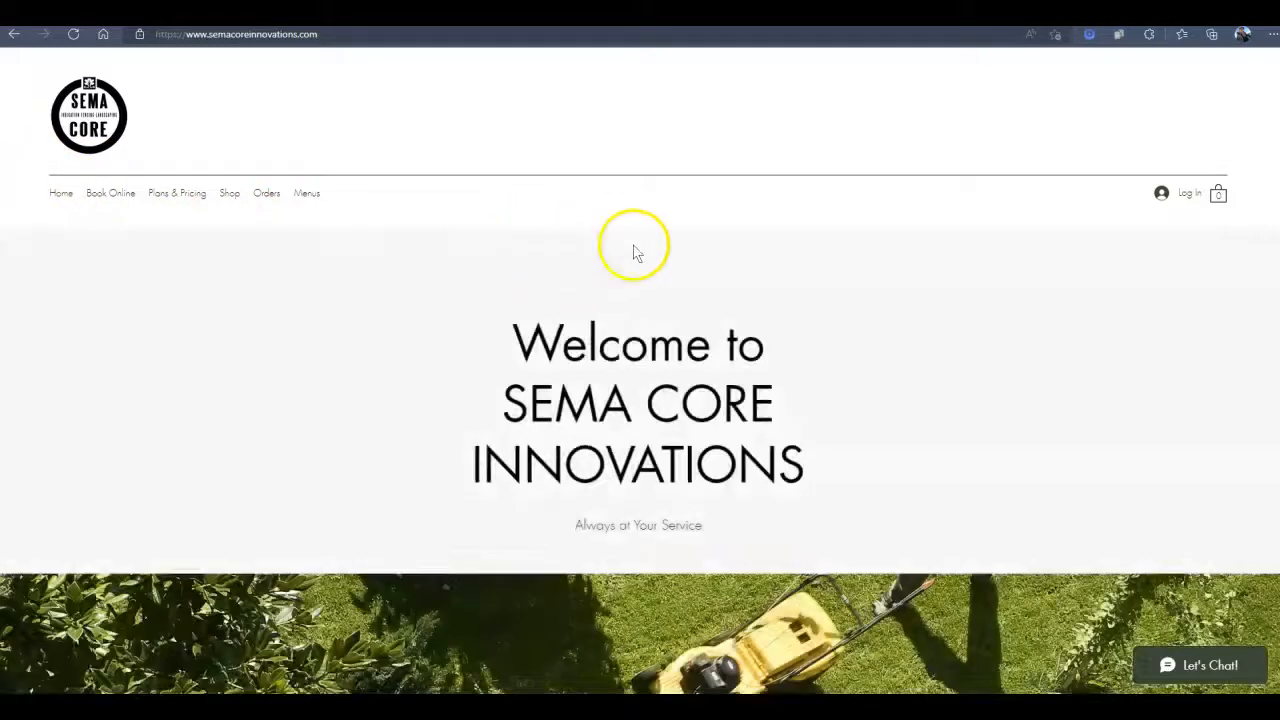
scroll(down, 3)
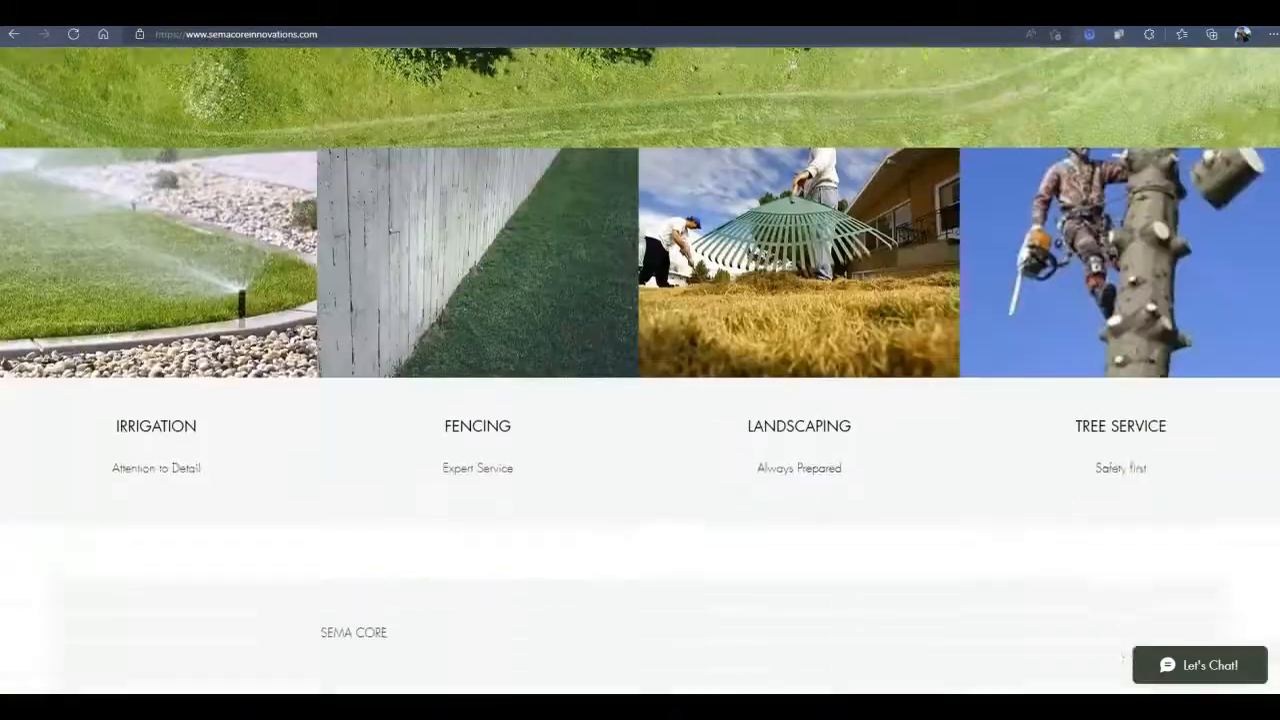
scroll(down, 3)
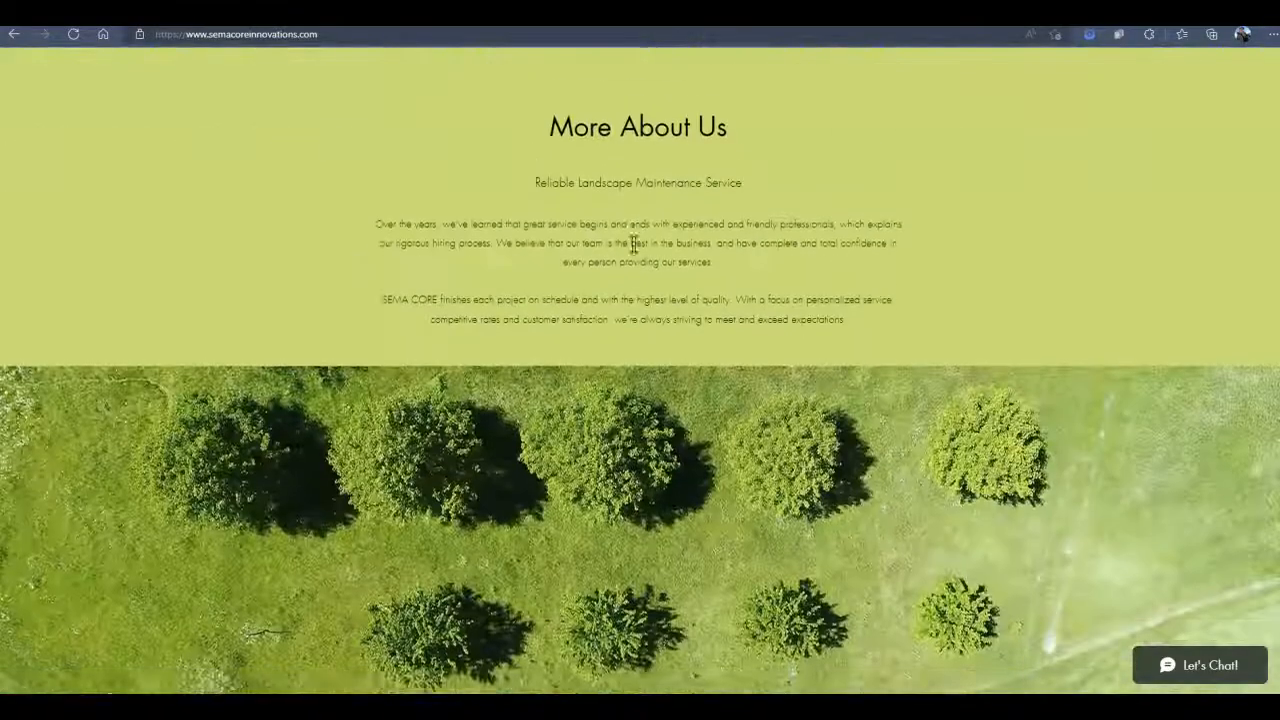
scroll(down, 3)
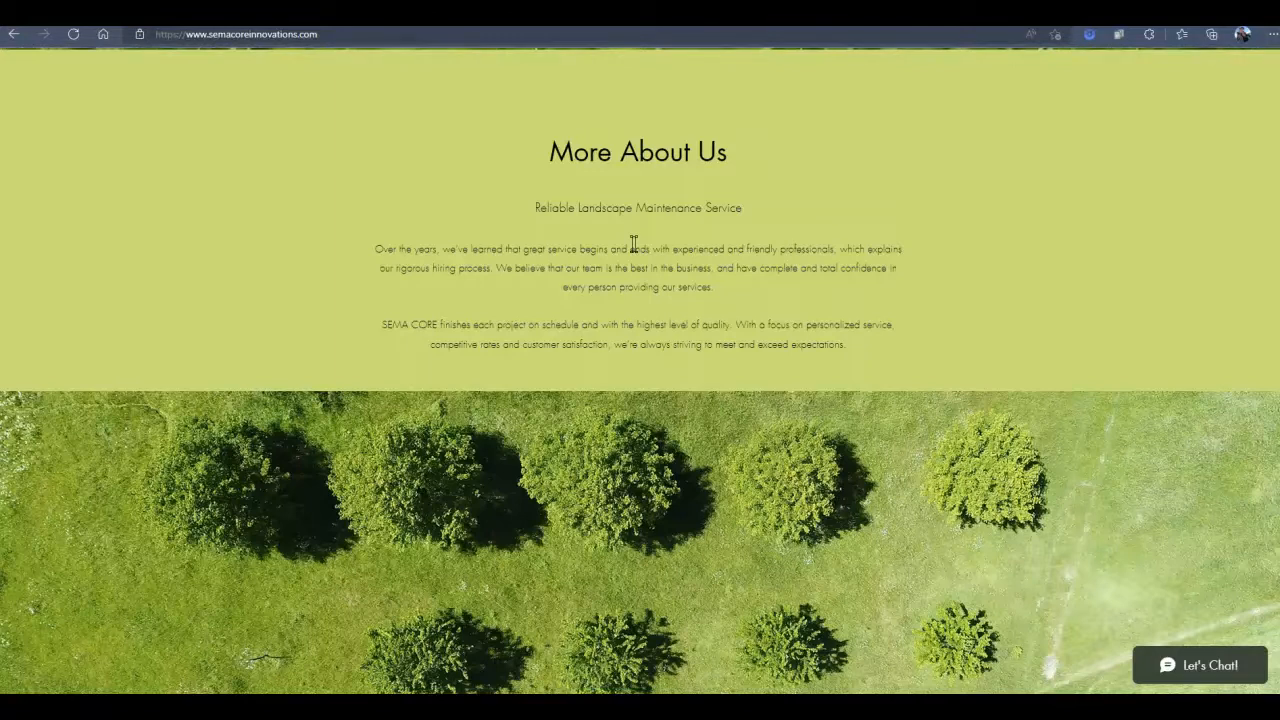
scroll(up, 3)
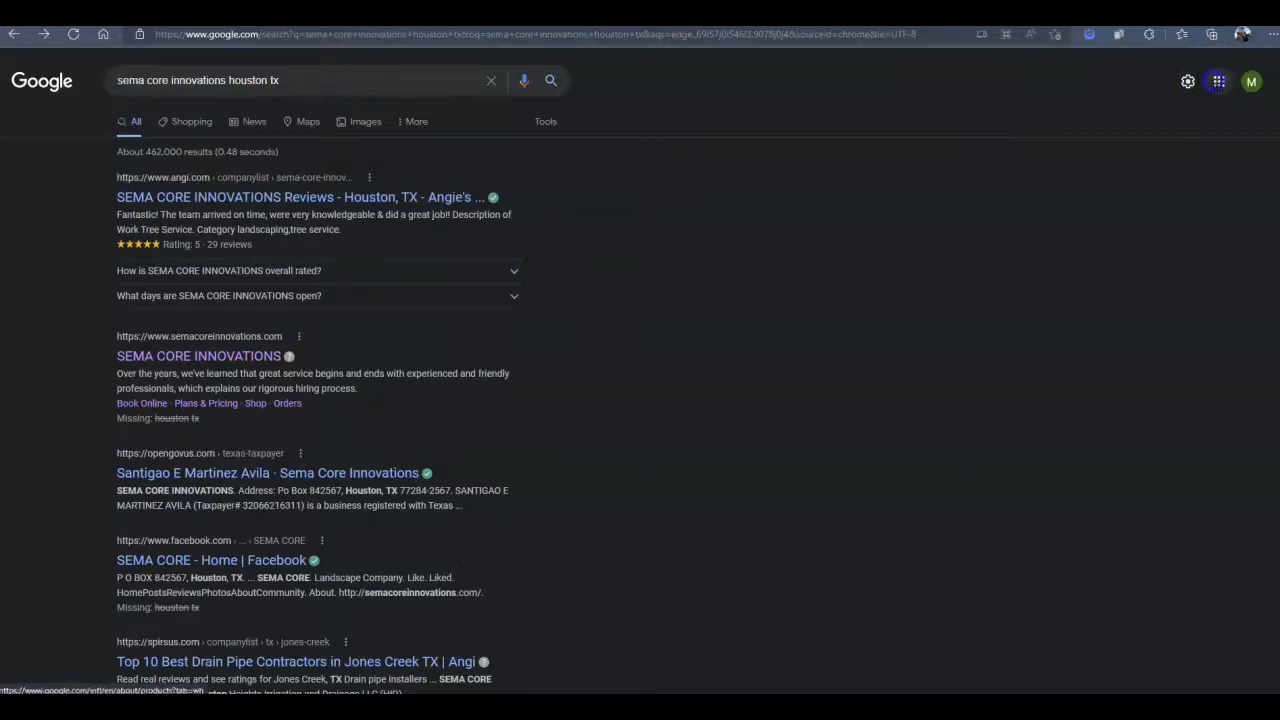
click(1218, 81)
text(tree service)
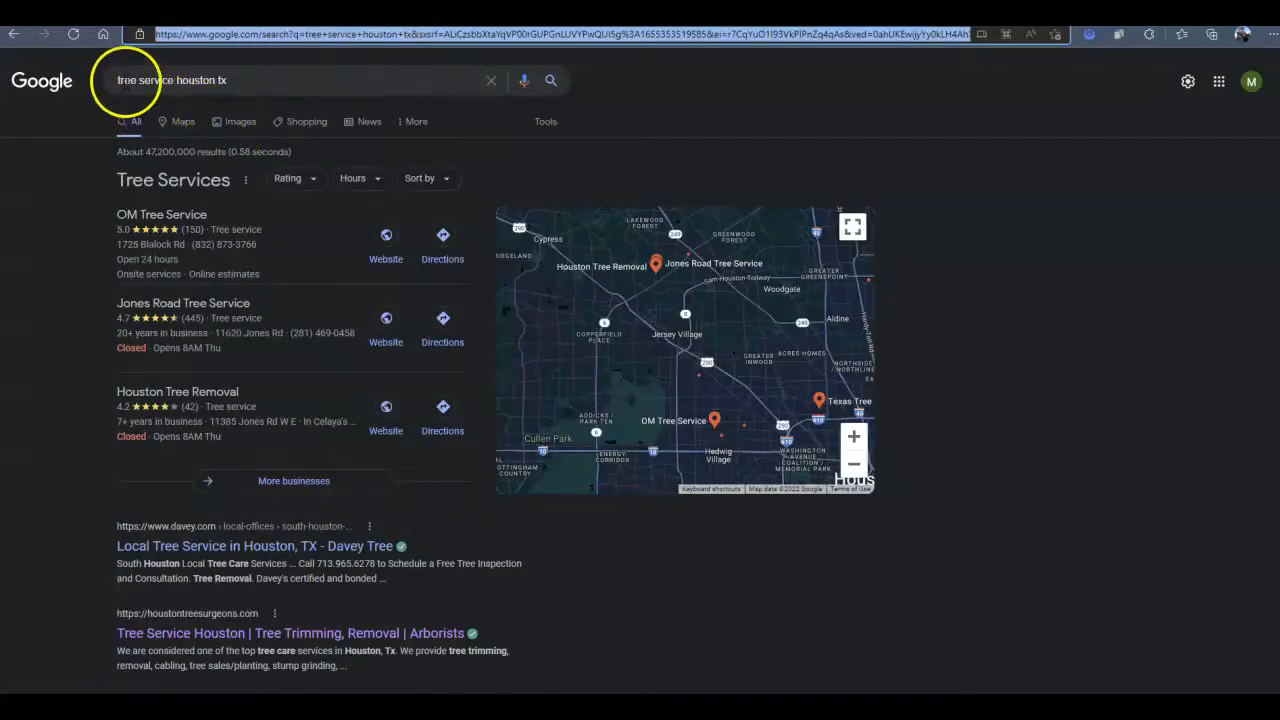
click(200, 80)
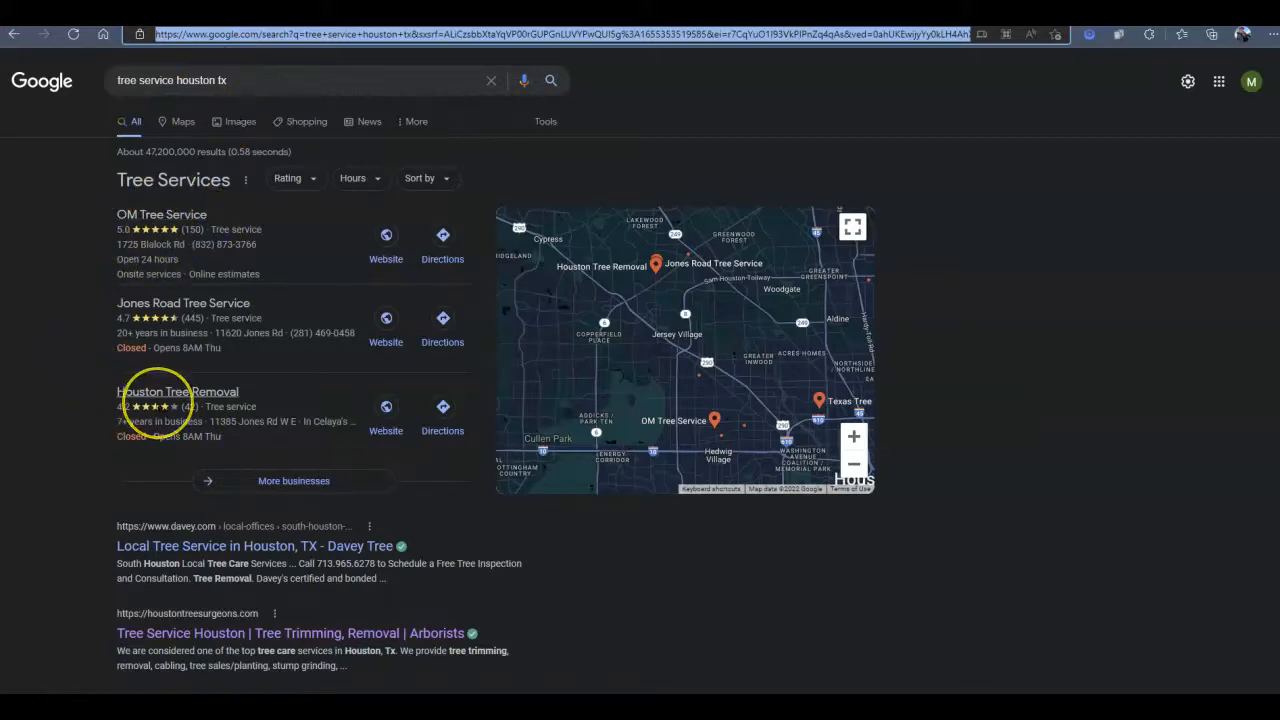
scroll(down, 3)
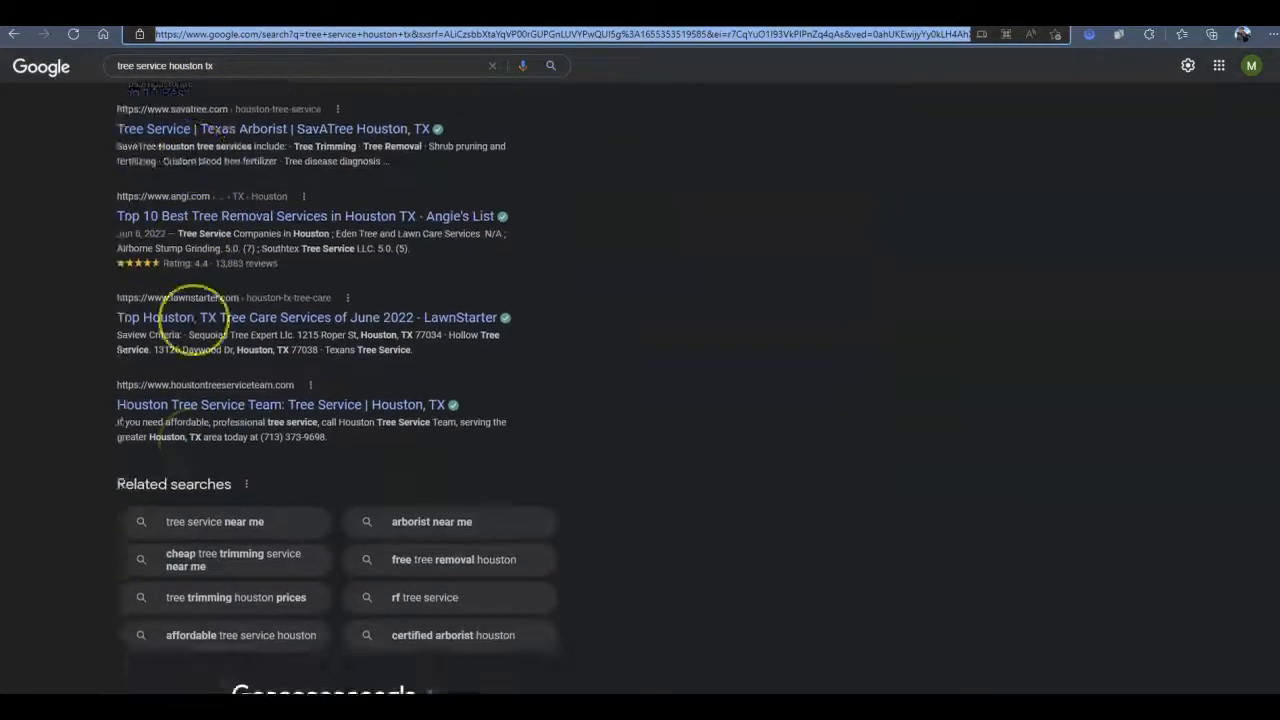
scroll(down, 3)
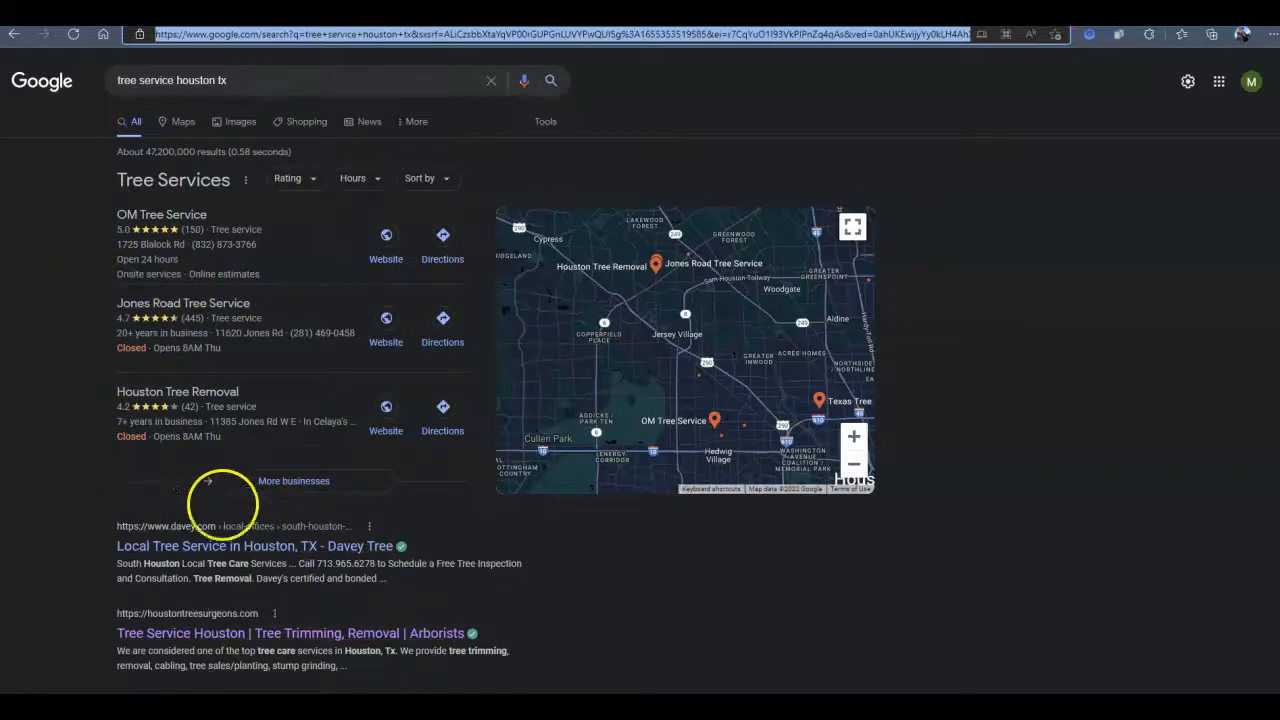
mouse_move(655, 263)
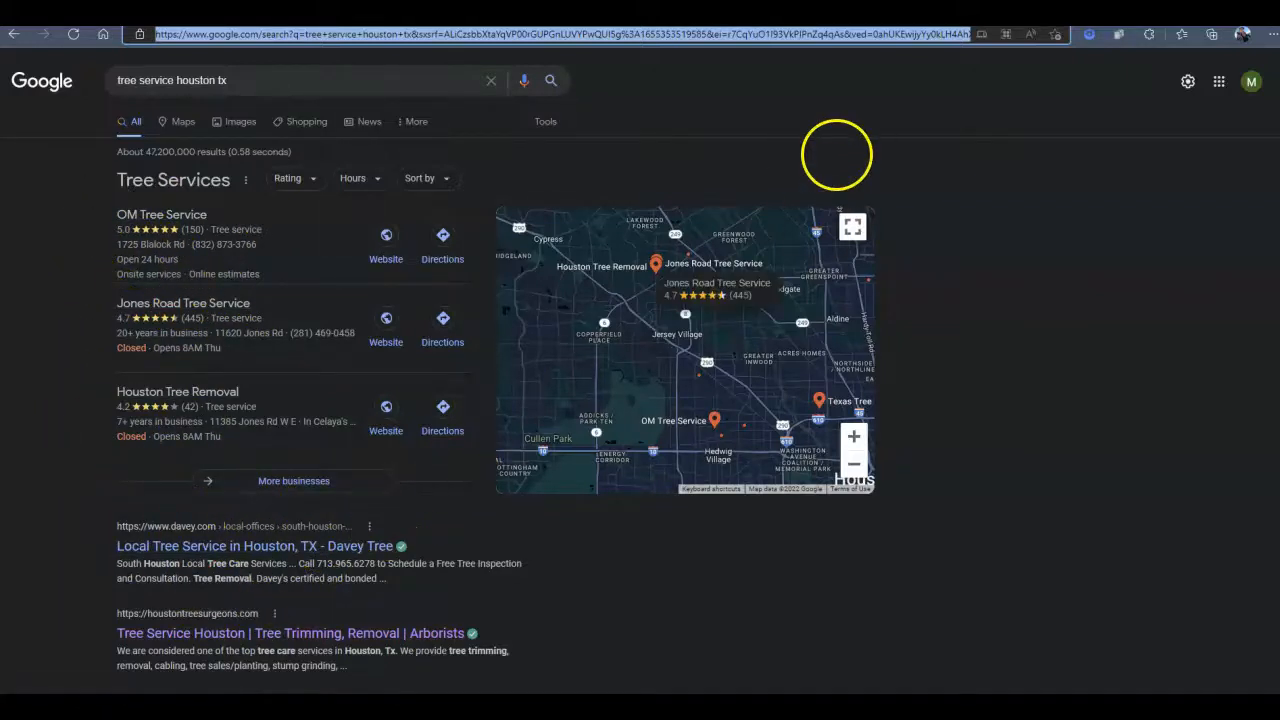
click(294, 633)
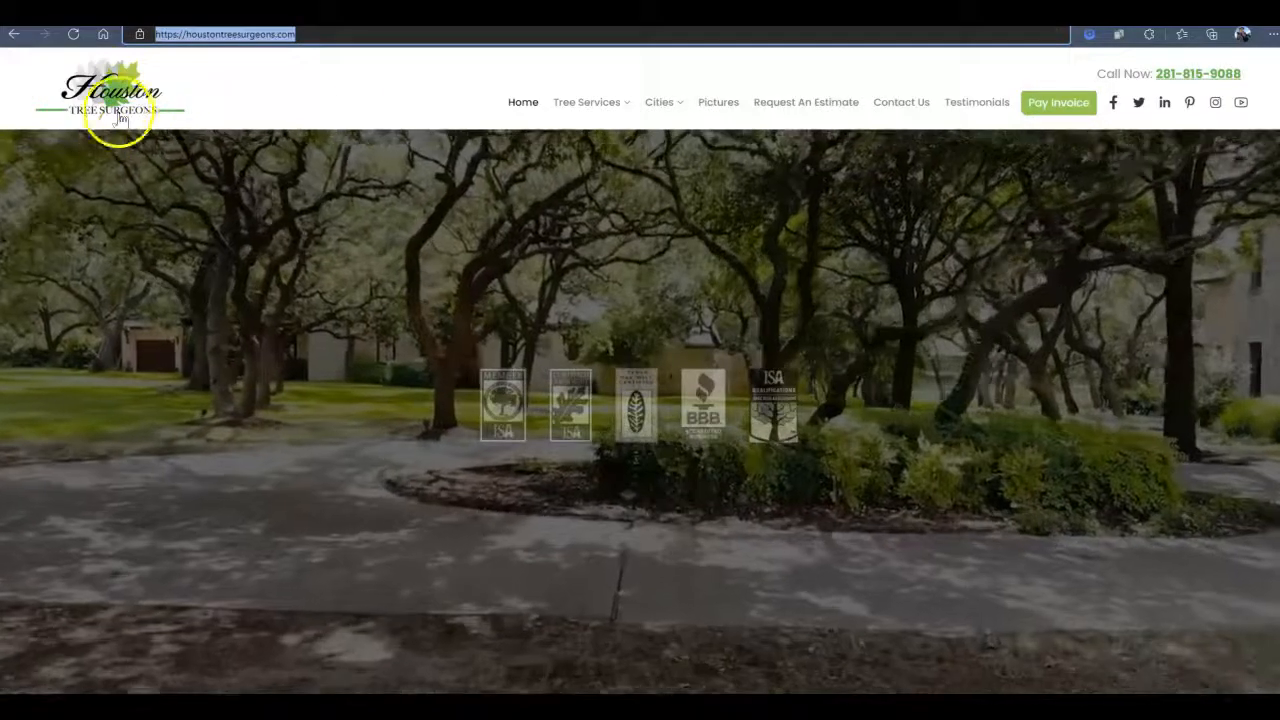
- Scroll the Houston Tree Surgeons homepage down to the map and footer, then back up
scroll(down, 3)
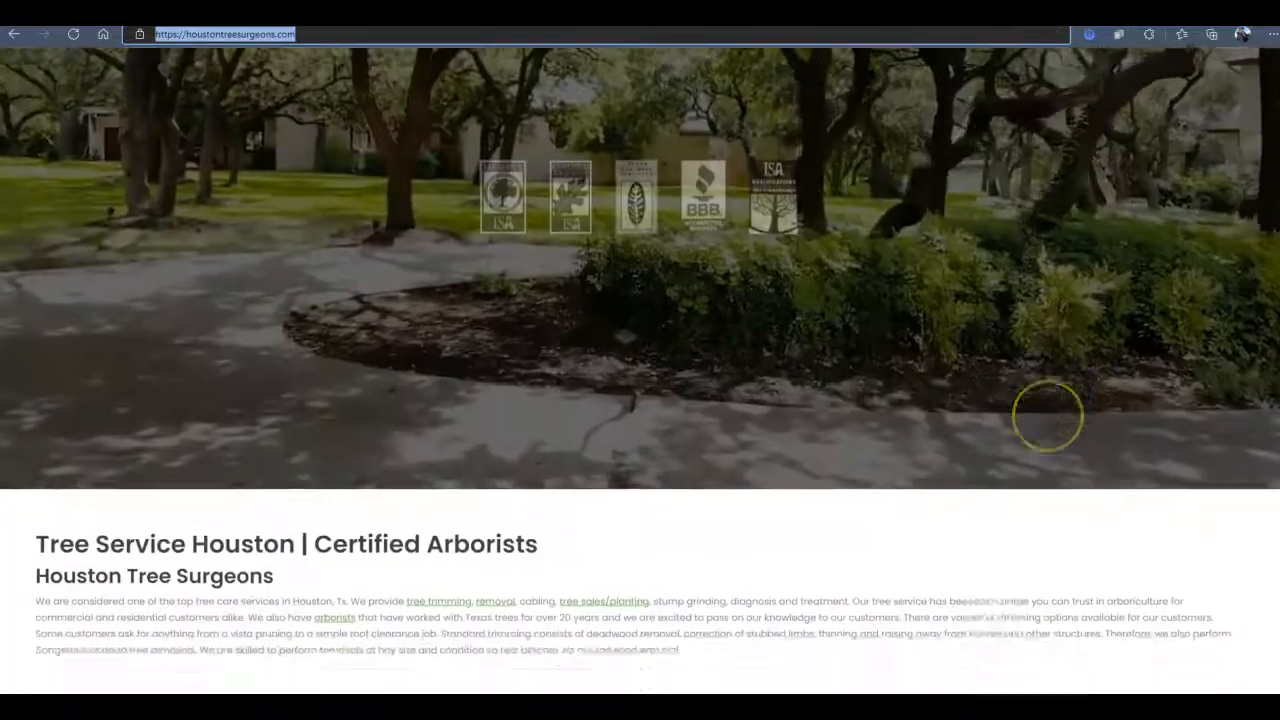
scroll(down, 3)
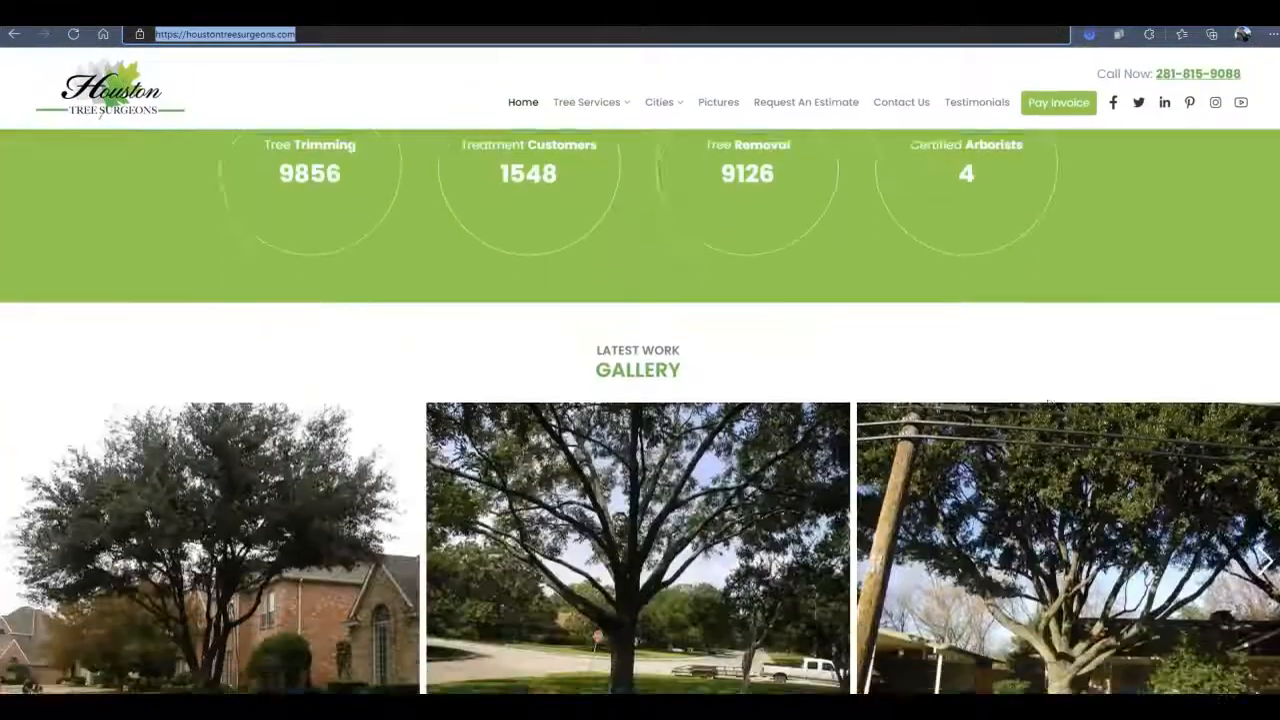
scroll(down, 3)
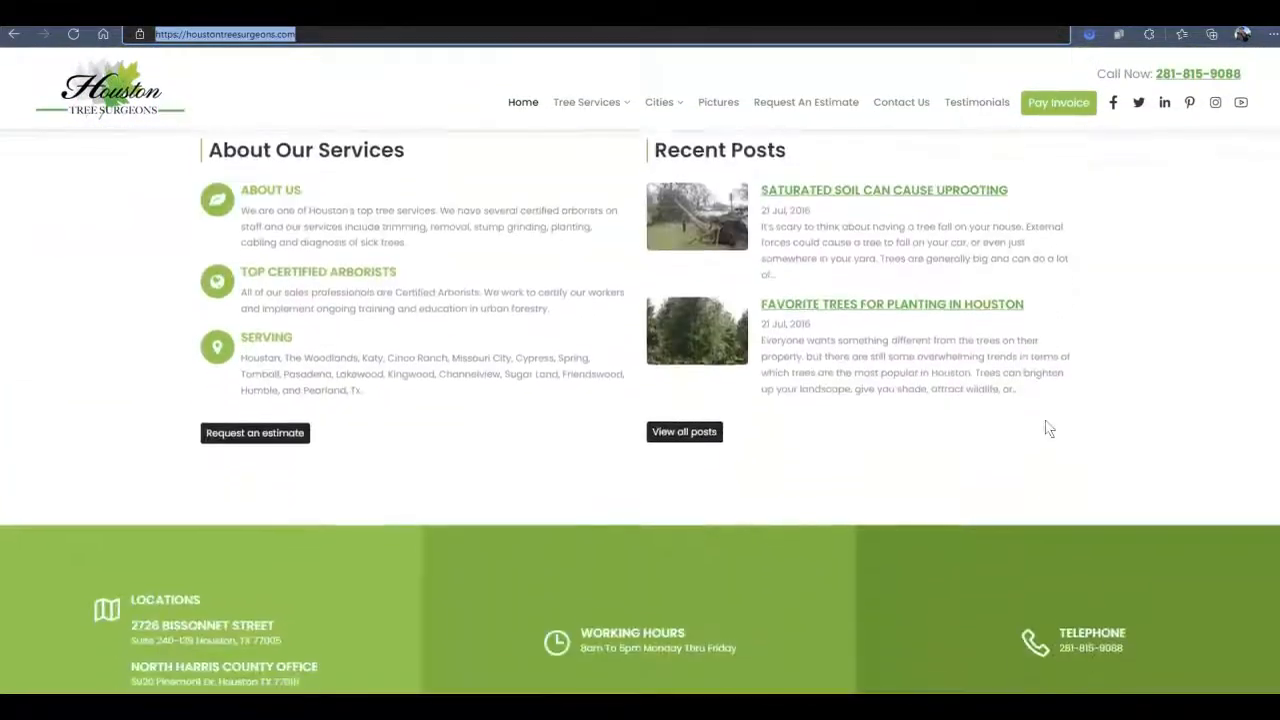
scroll(down, 3)
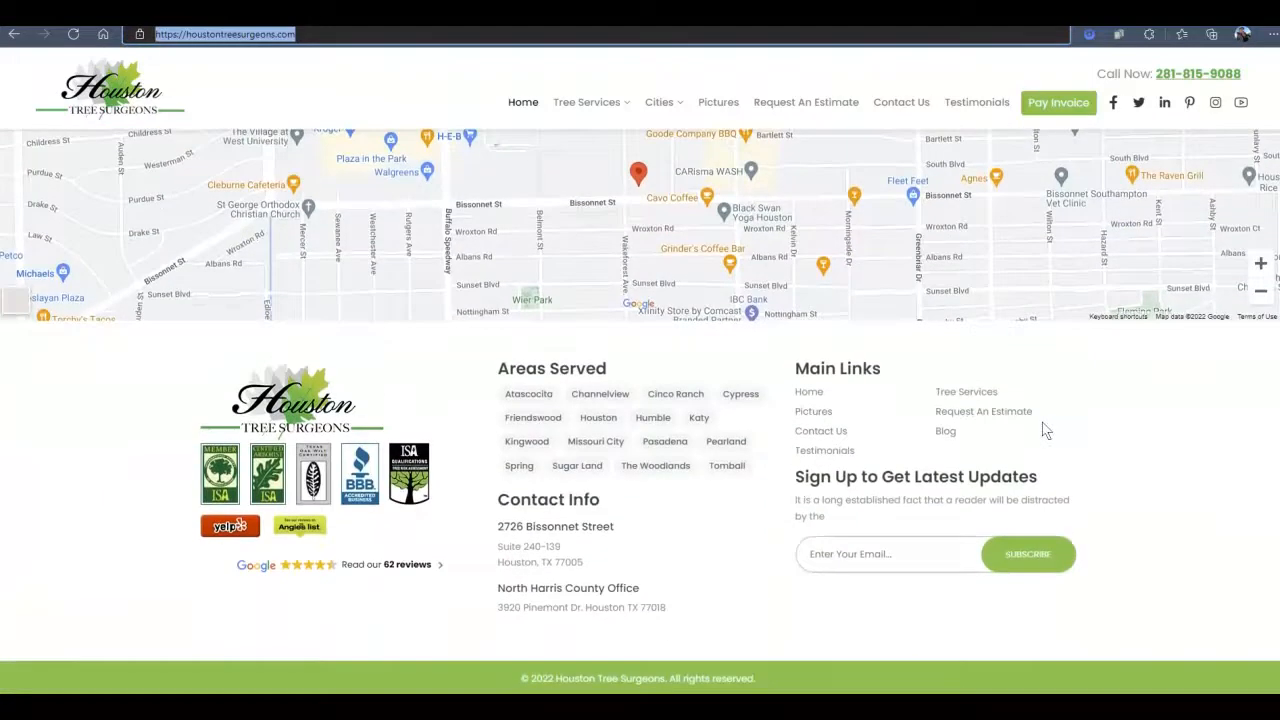
scroll(up, 3)
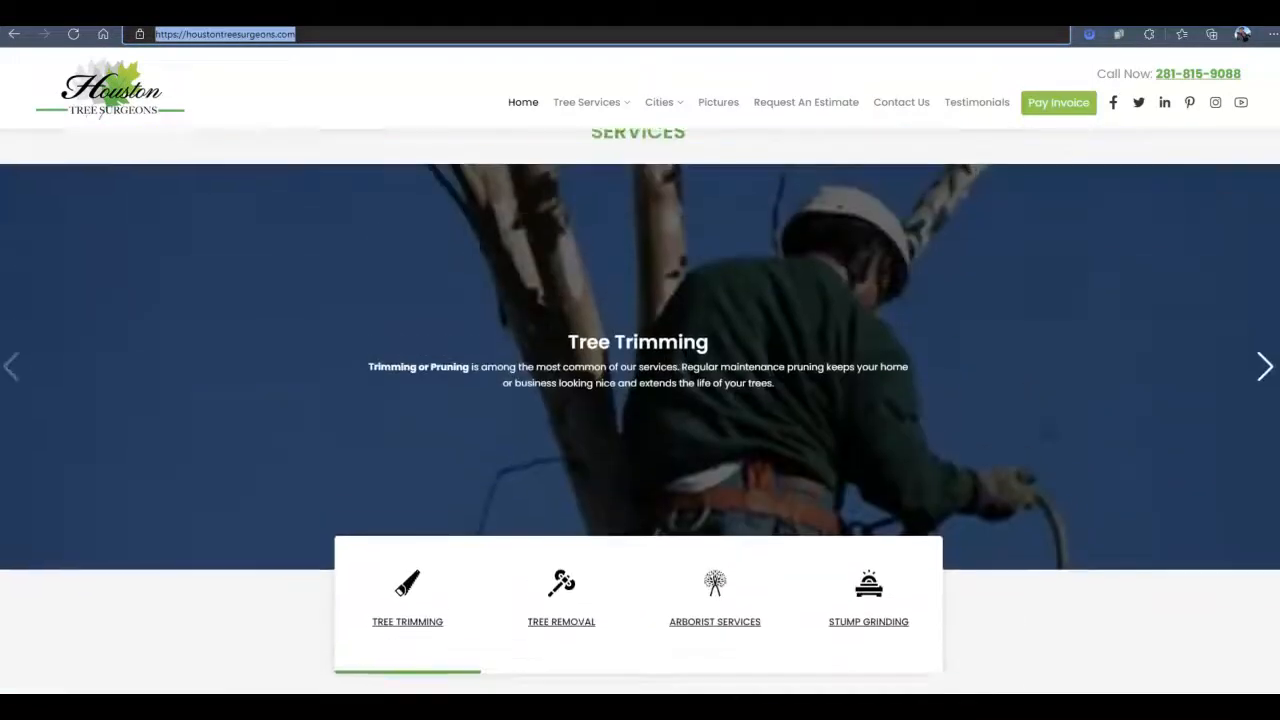
scroll(down, 3)
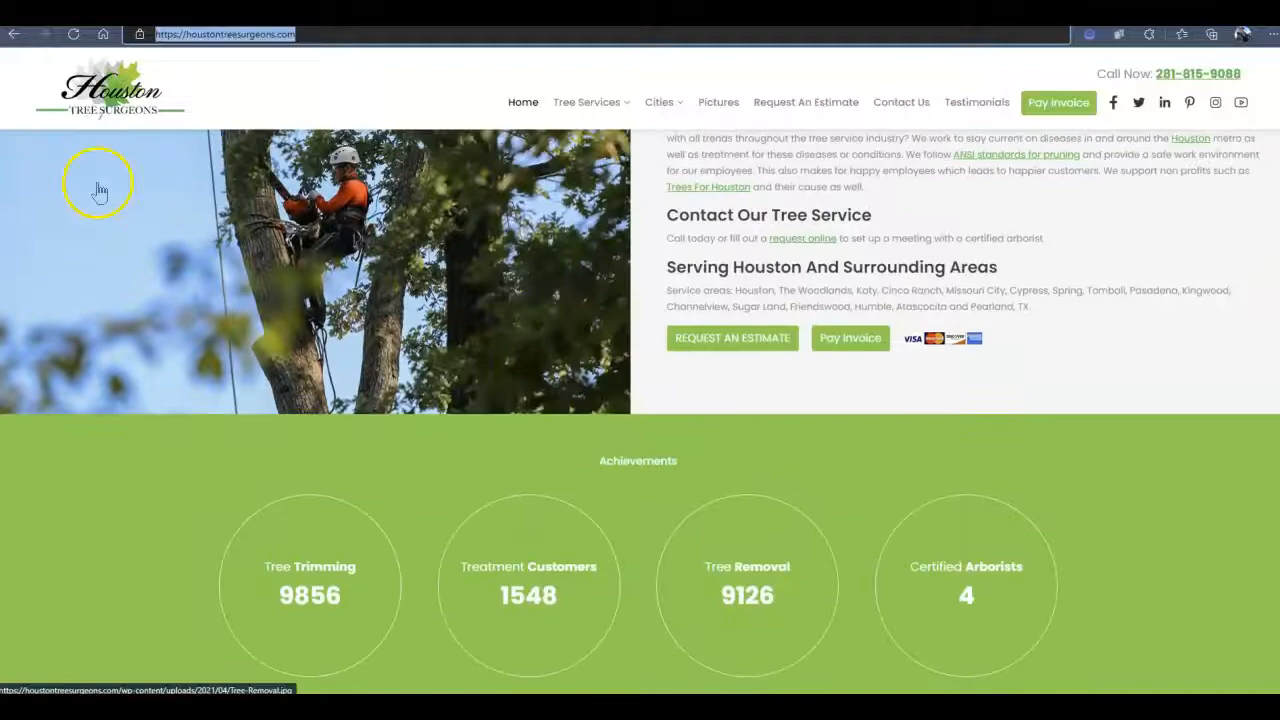
scroll(up, 3)
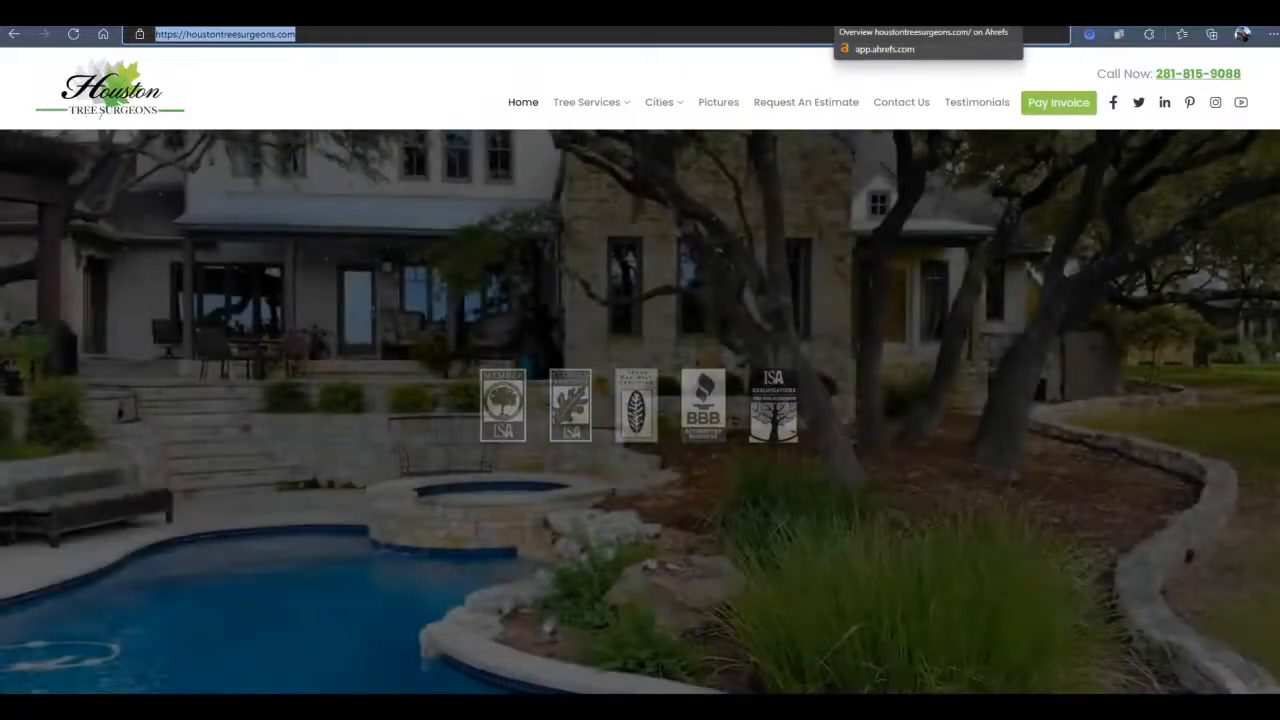
- Open houstontreesurgeons.com's Ahrefs Overview, then sign in to view its Organic Keywords report
click(920, 40)
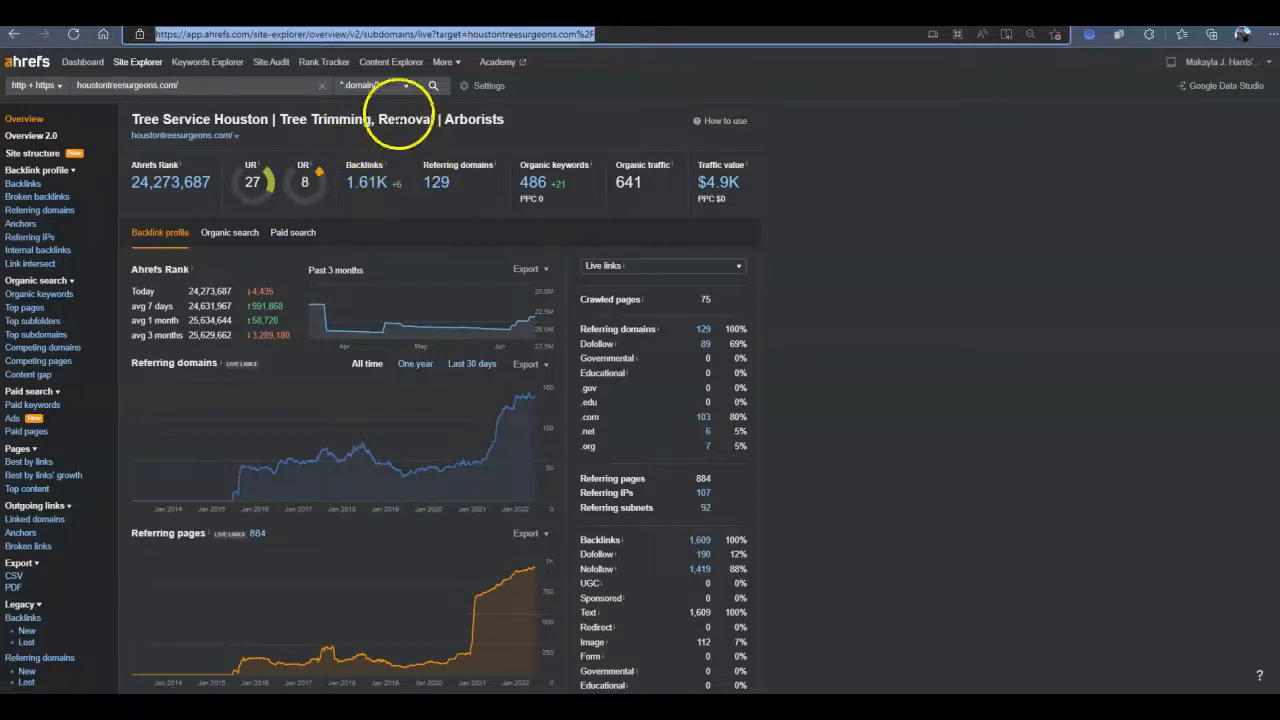
mouse_move(40, 153)
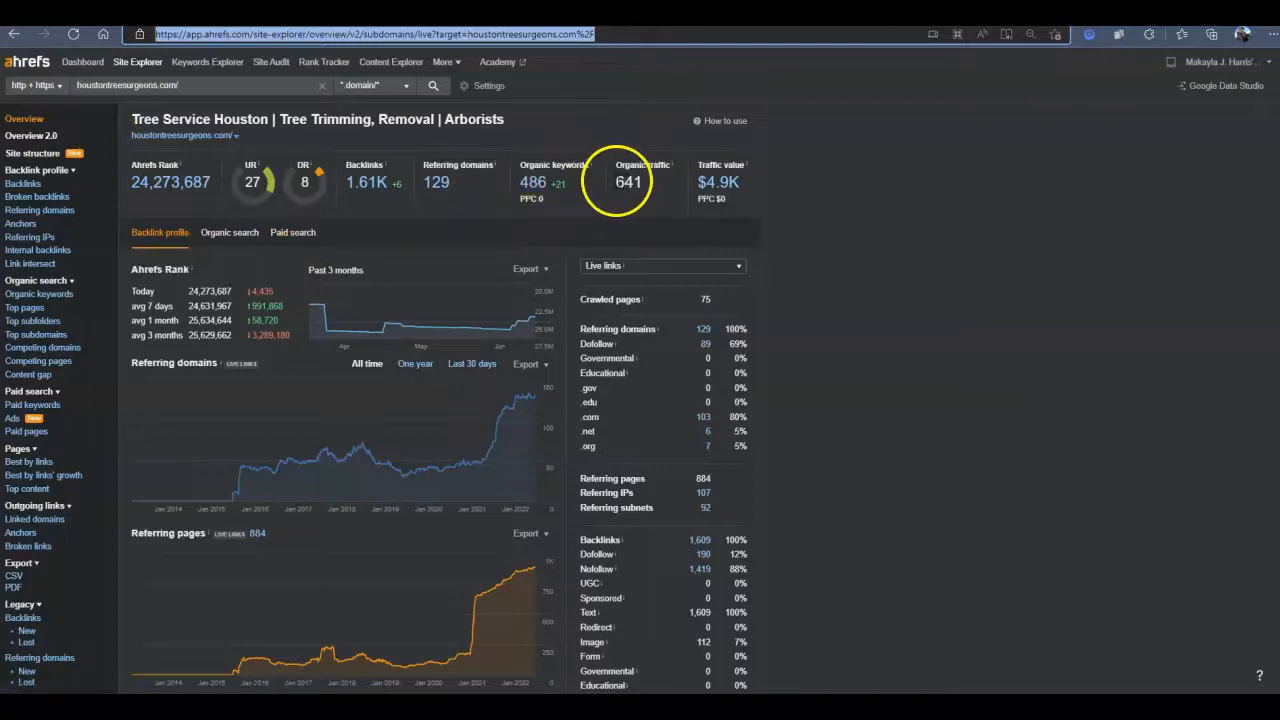
click(643, 338)
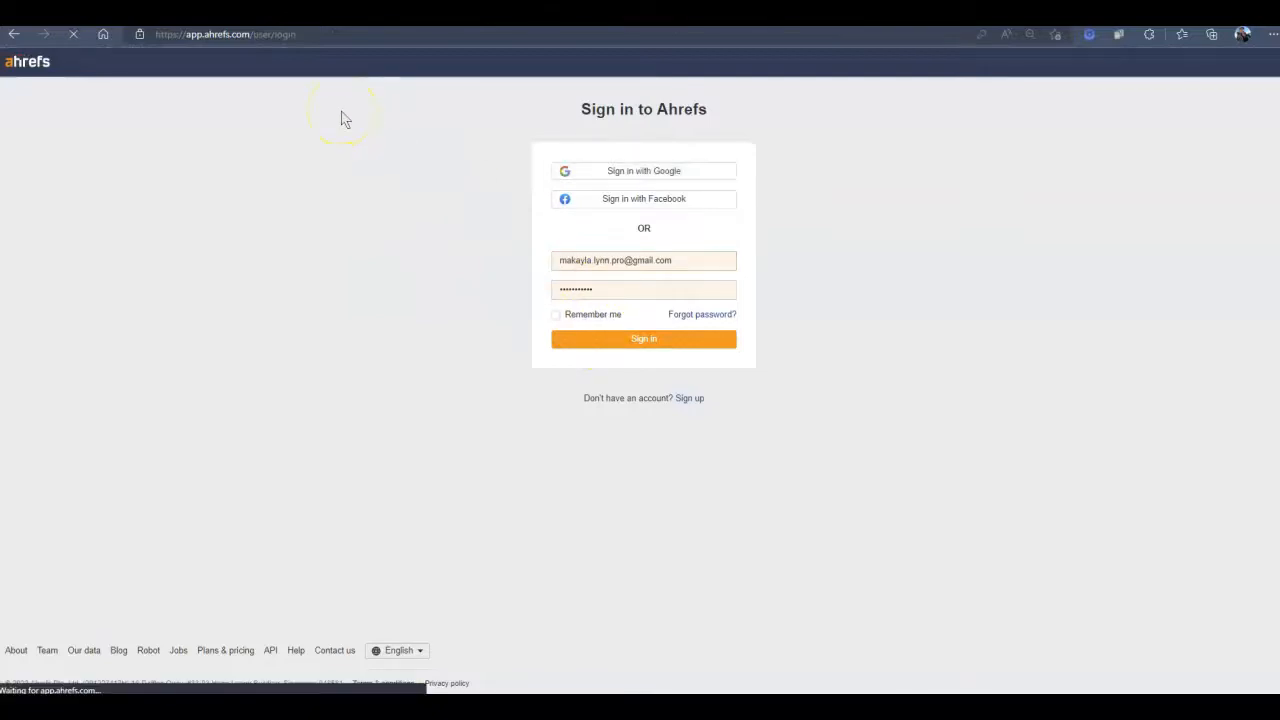
click(643, 338)
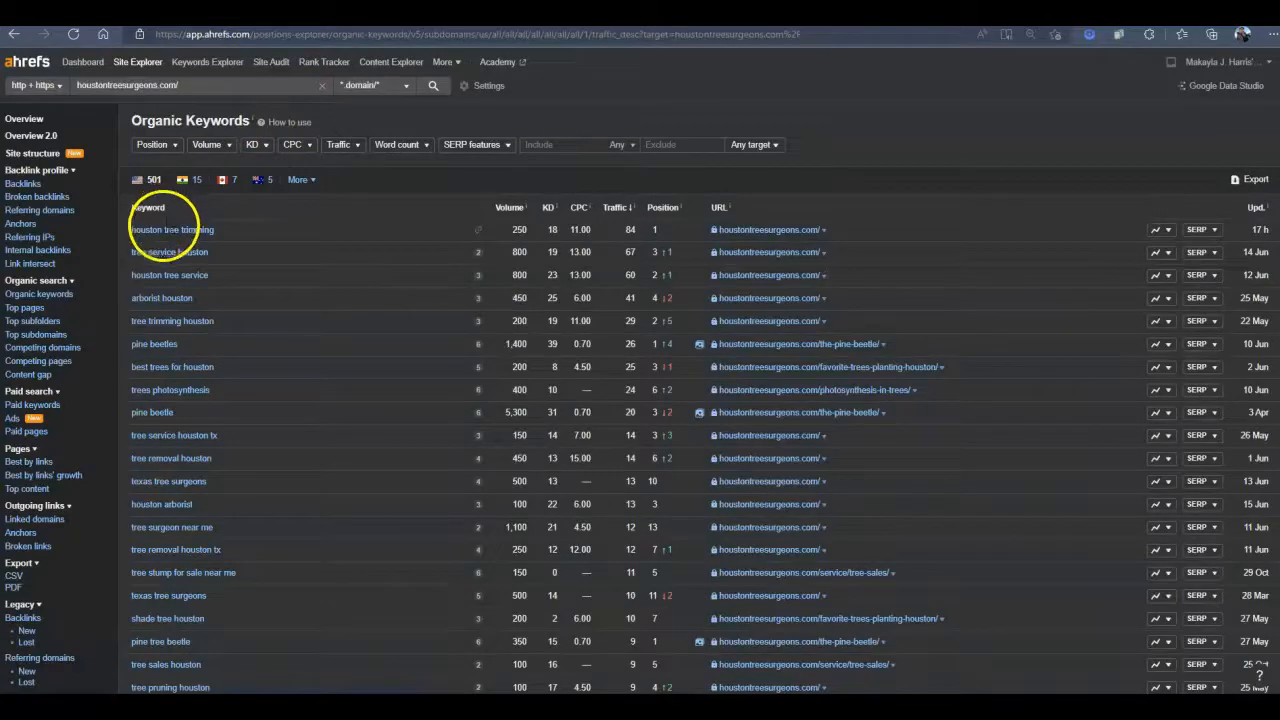